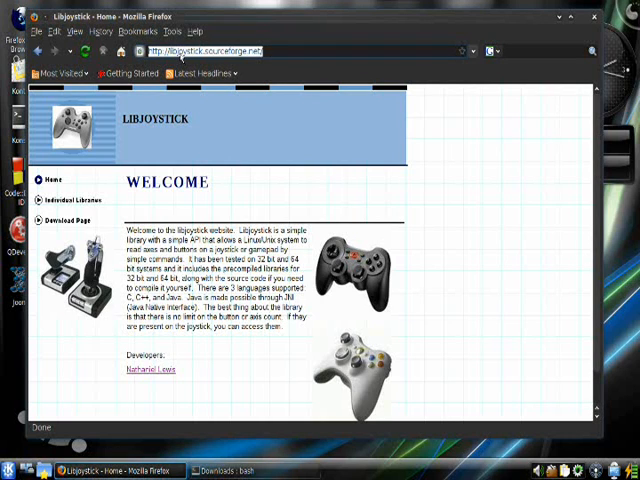
mouse_move(288, 56)
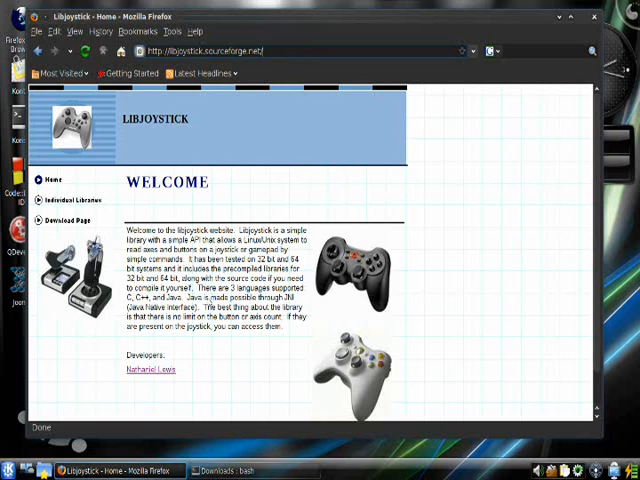
- Browse the Individual Libraries page and follow the C library's link to its download files
left_click(68, 200)
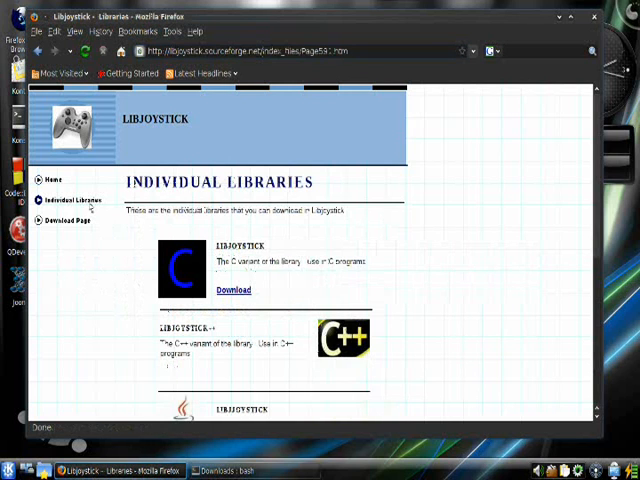
scroll("down", 3)
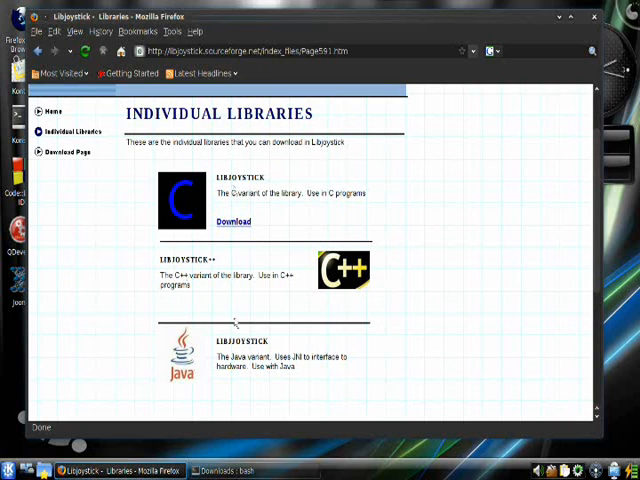
left_click(300, 52)
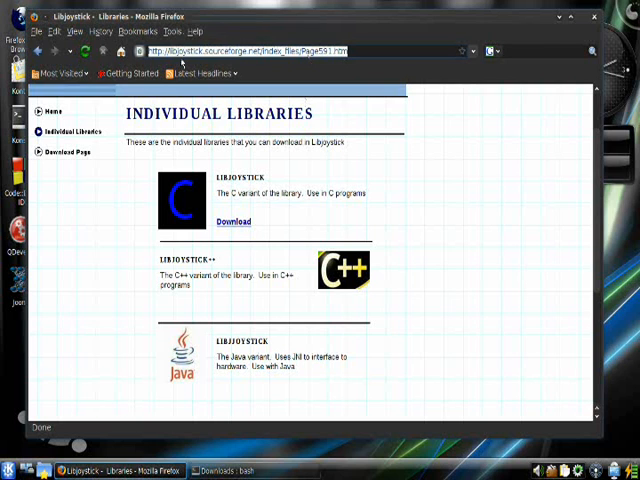
left_click(232, 220)
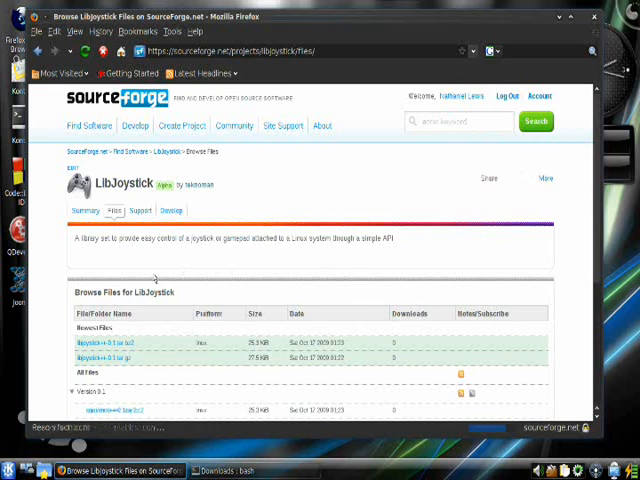
- Scroll down the SourceForge file listing to the Version 0.1 archives
scroll("down", 3)
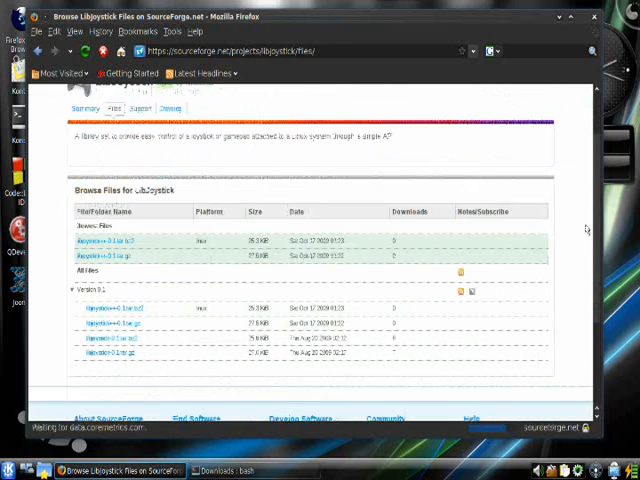
scroll("down", 3)
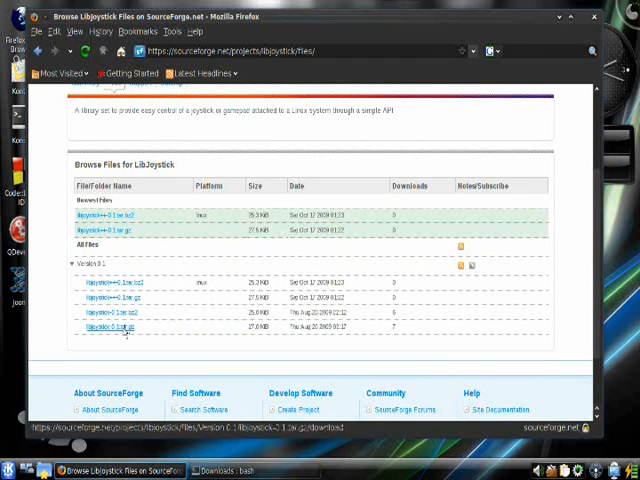
mouse_move(124, 304)
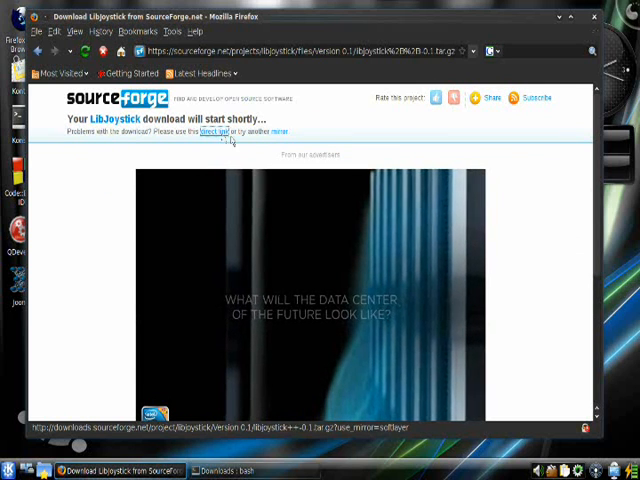
- Download libjoystick-0.1.tar.gz, choosing Save File rather than opening it
left_click(210, 132)
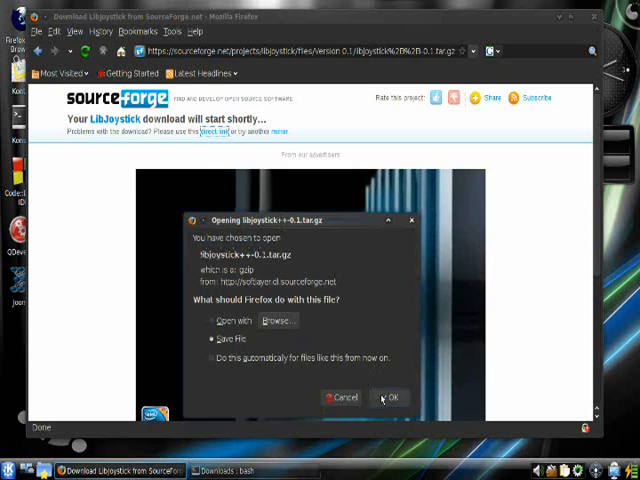
left_click(392, 396)
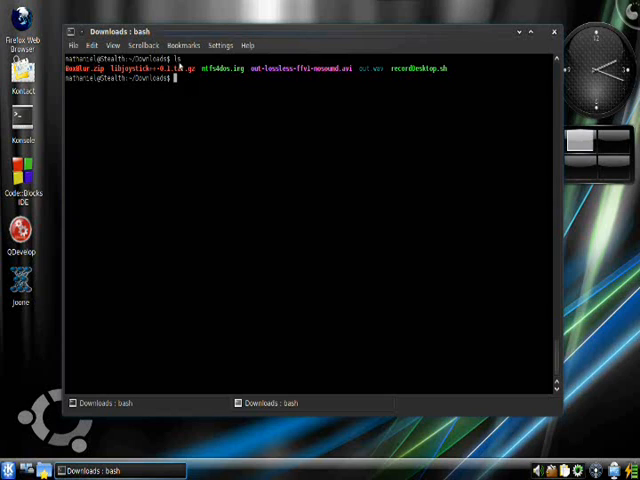
- Extract libjoystick-0.1.tar.gz with tar and cd into the libjoystick-0.1 folder
type("tar xvzf")
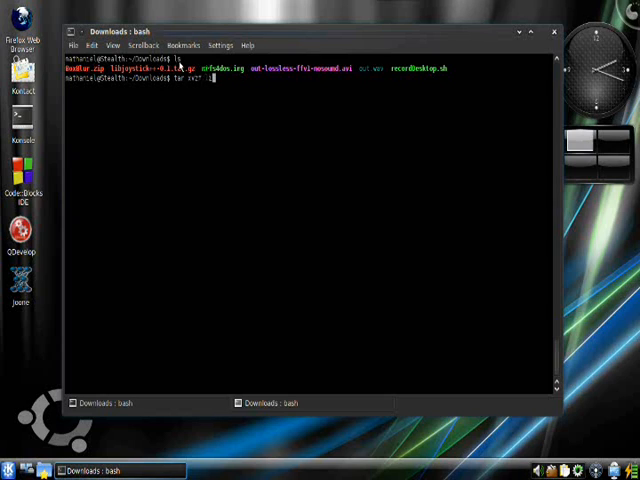
type("libjoystick")
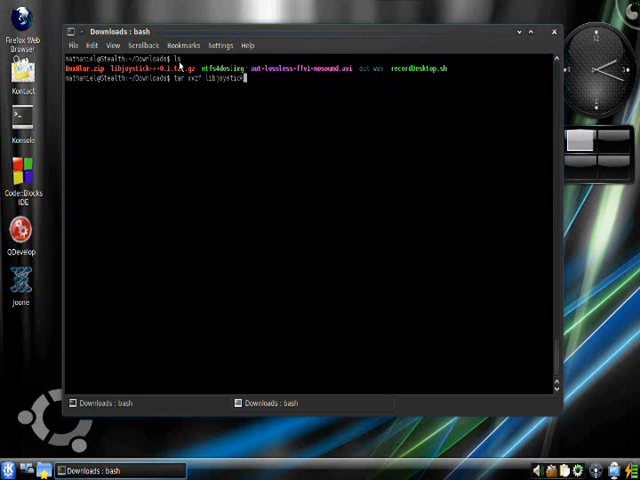
type("-0.1.tar.gz")
type("ls")
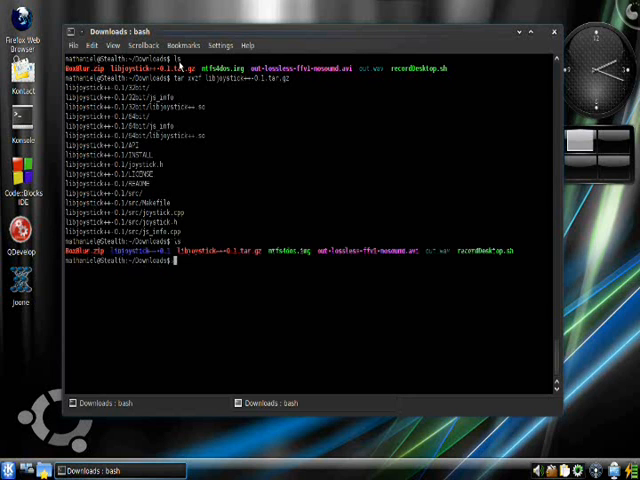
type("cd")
type("ls")
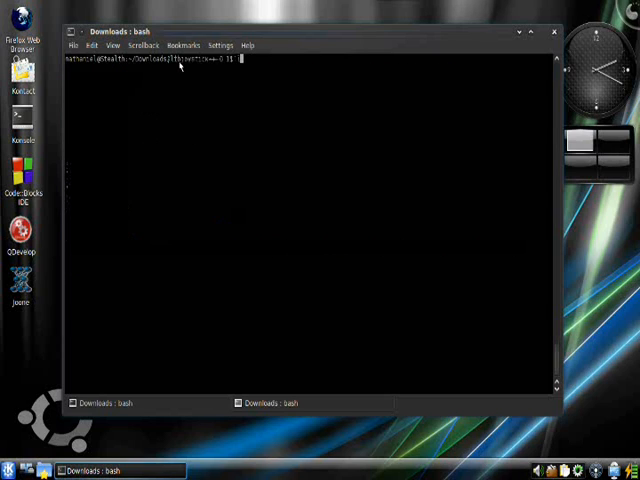
- List the extracted folder, cd into the source directory and build the library with make
key("Return")
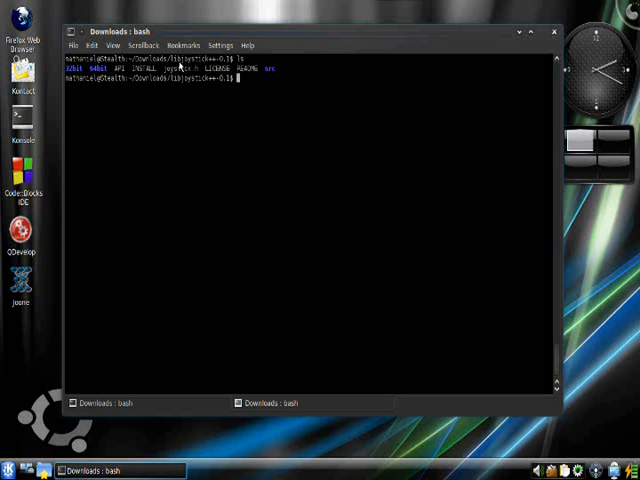
type("cd 64bit")
type("ls")
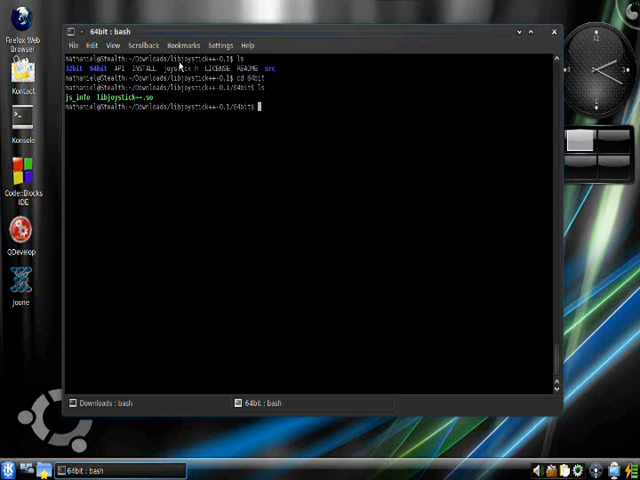
type("cd ../src")
type("ls")
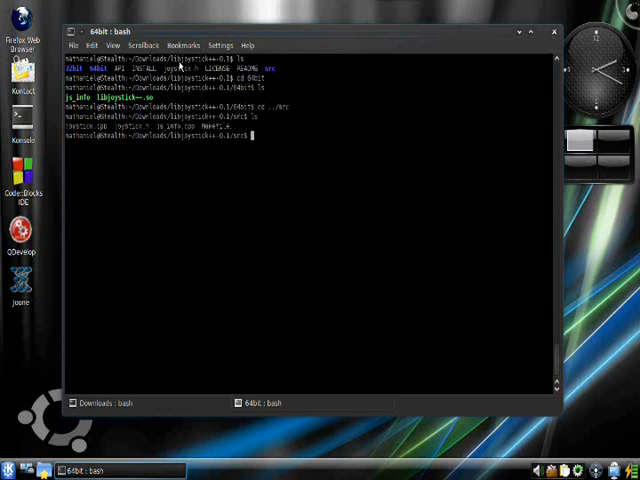
type("make")
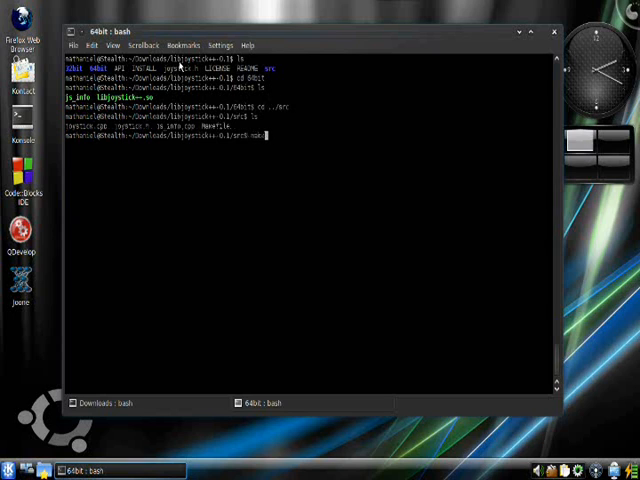
key("Return")
type("sudo make insta")
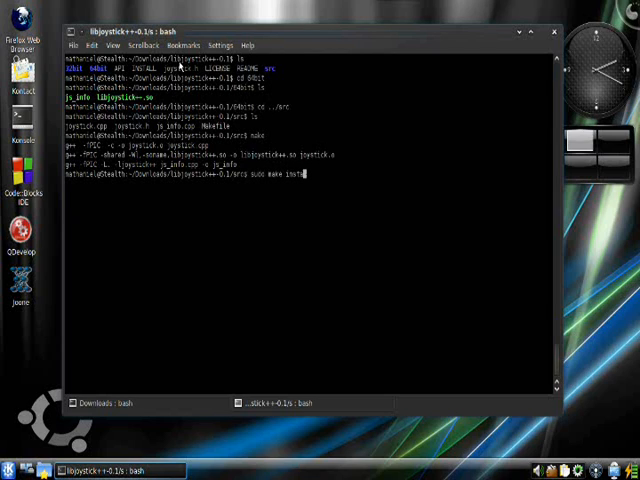
- Install the library with sudo make install, supplying the password, then clear the terminal
key("Return")
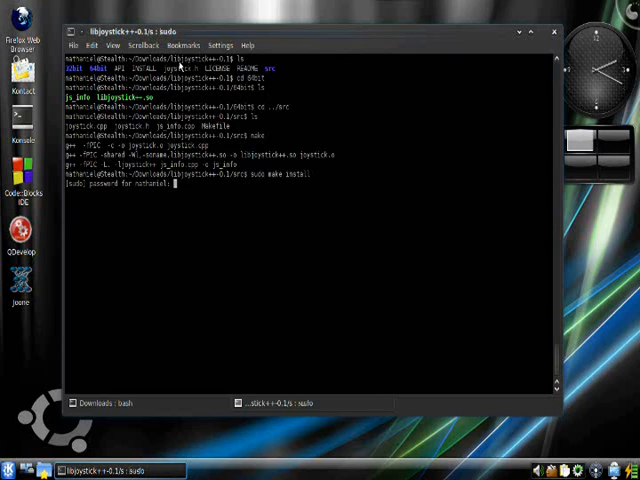
key("Return")
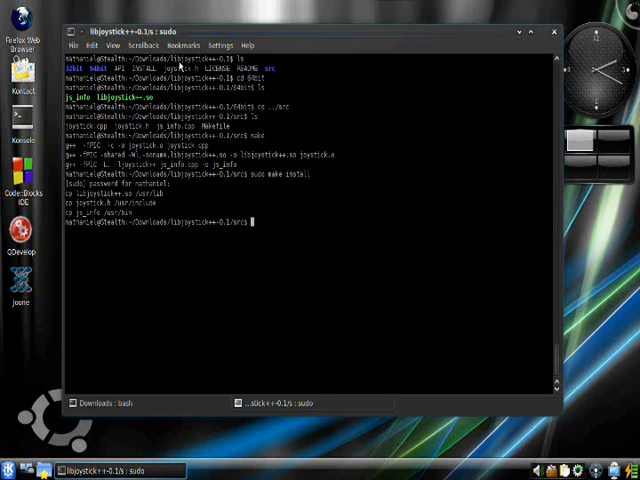
type("clear")
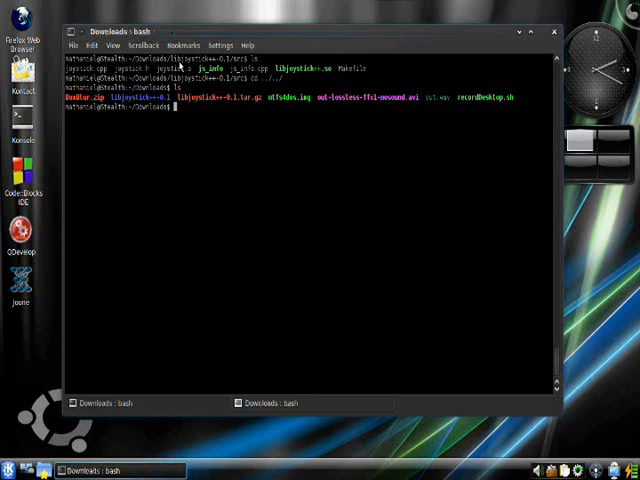
- List /dev/input/ to find the joystick device and query the controller's details
type("clear")
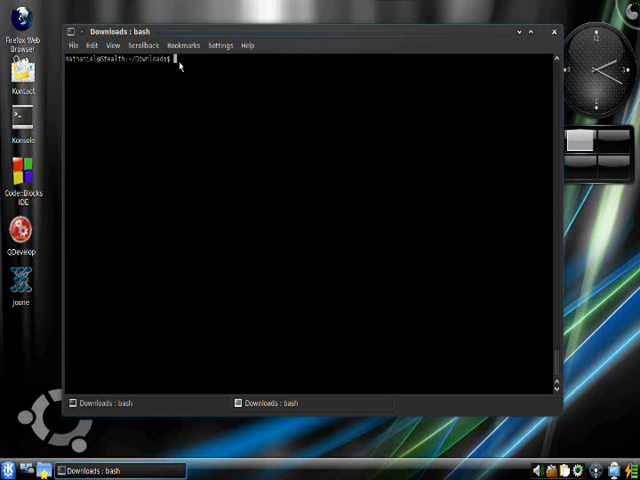
type("ls")
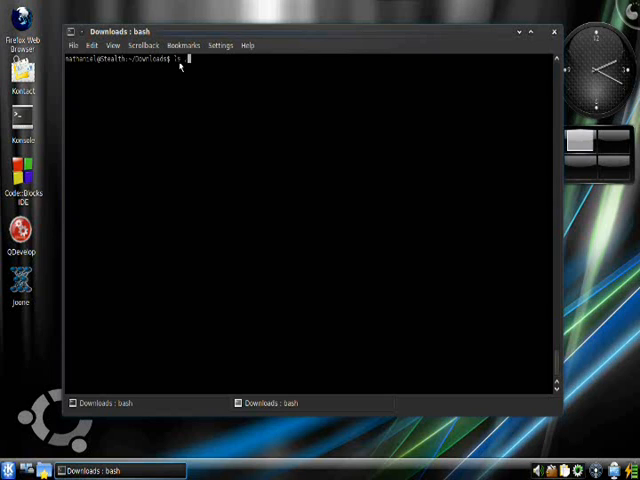
type(".dev")
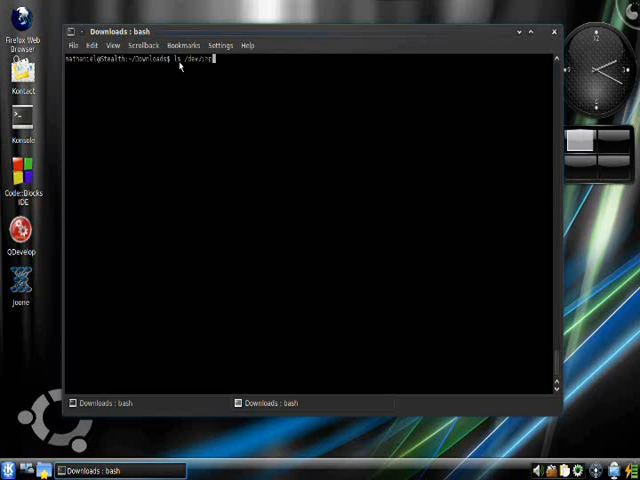
type("input/js*")
type("js_info /dev/input/js0")
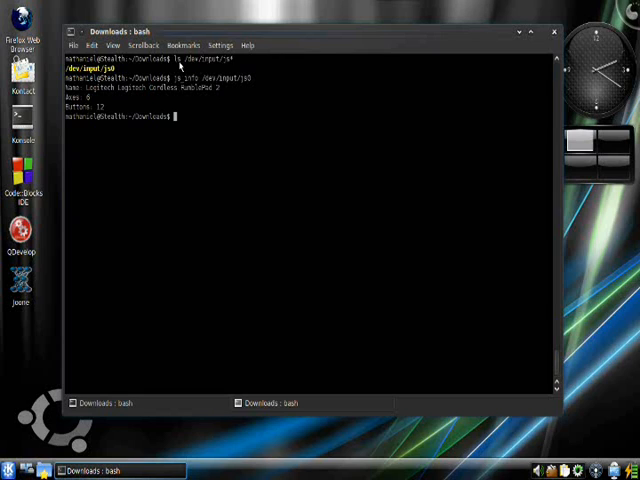
type("ls")
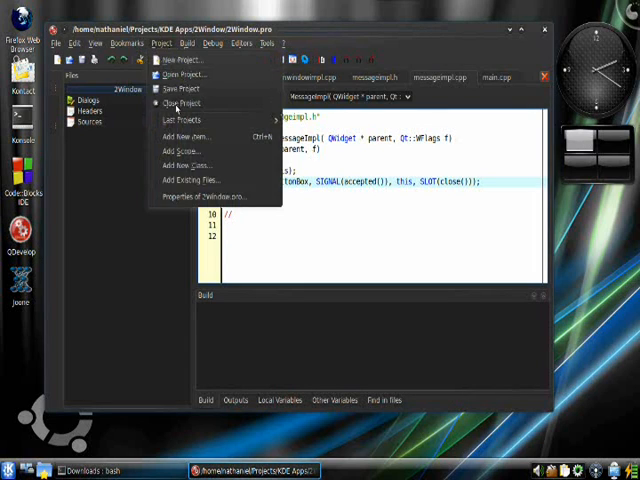
- Start a new project from the Project menu
left_click(180, 102)
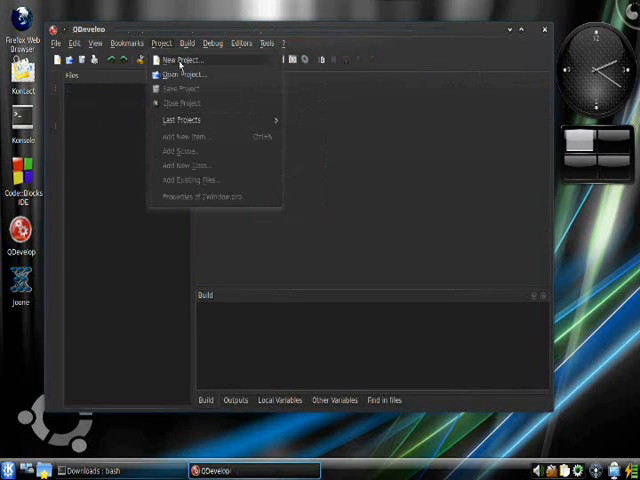
left_click(178, 60)
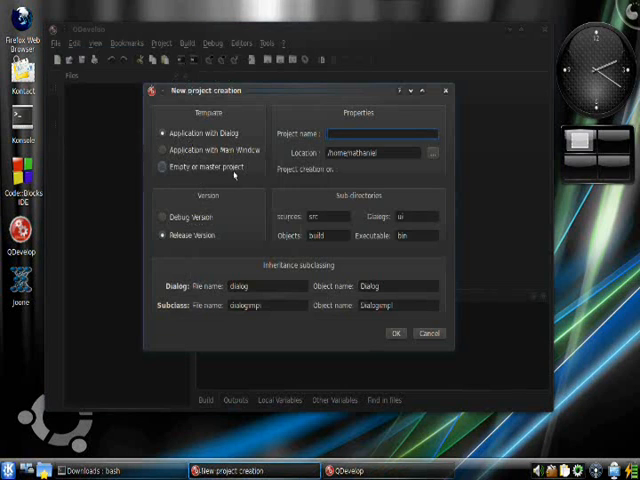
- Create a main-window application named joystickReader in the Projects/KDE Apps folder
left_click(160, 150)
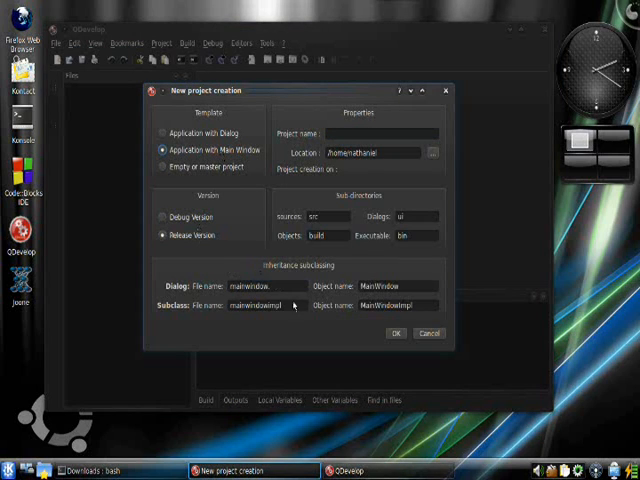
left_click(378, 152)
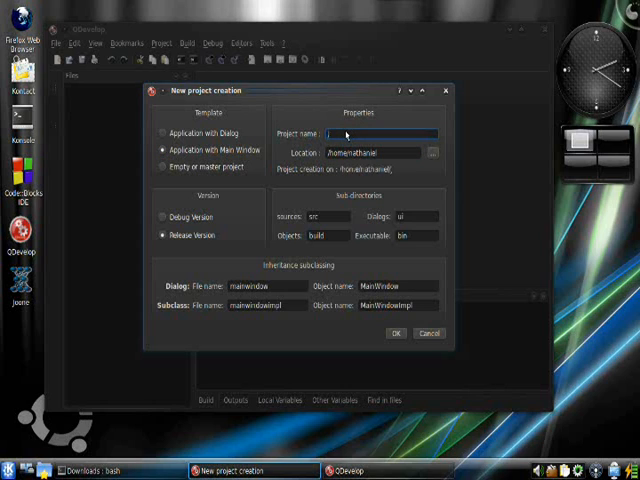
type("JoystickReader")
left_click(372, 152)
type("/Projects/KDE Apps/")
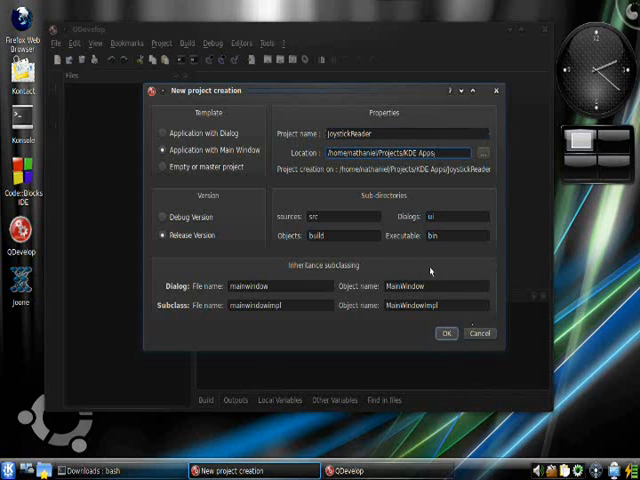
left_click(448, 332)
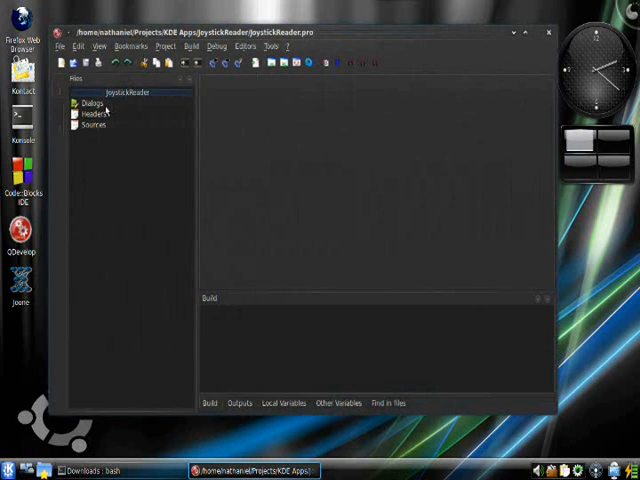
- Expand the project tree's Dialogs, Headers and Sources groups
left_click(92, 104)
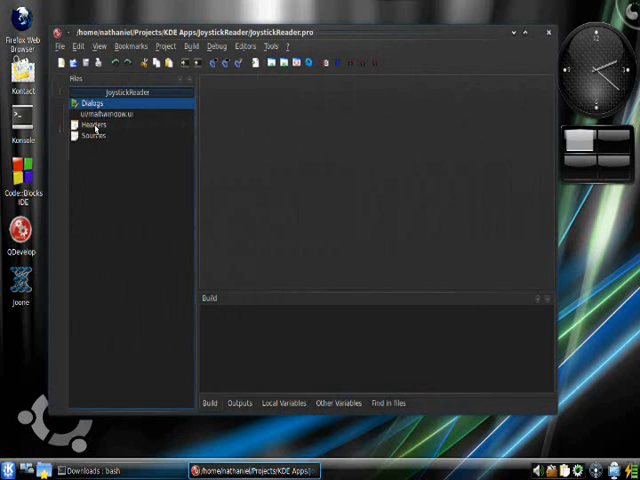
left_click(92, 146)
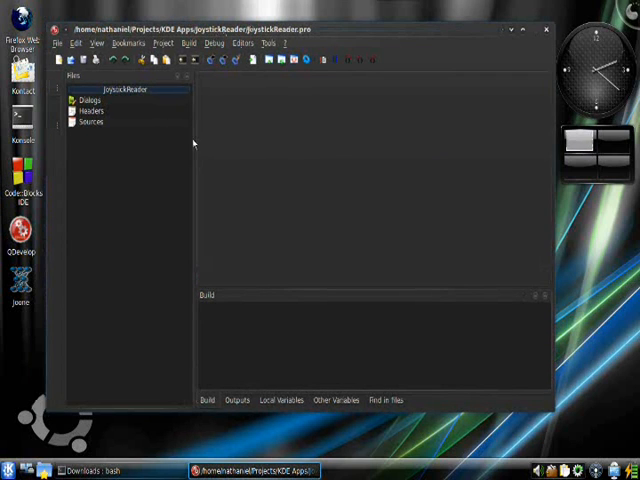
left_click(92, 100)
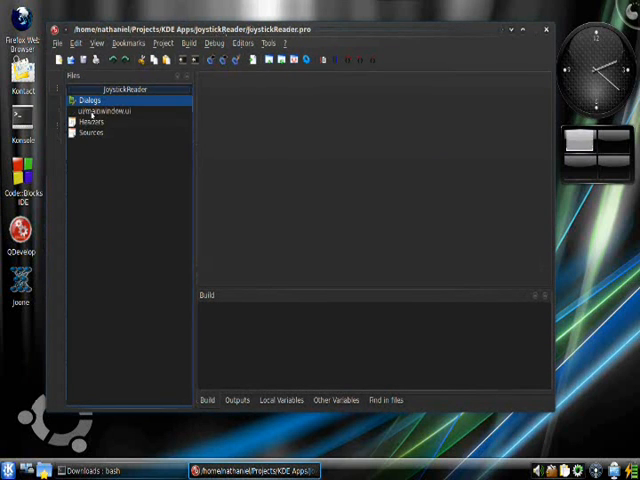
left_click(90, 144)
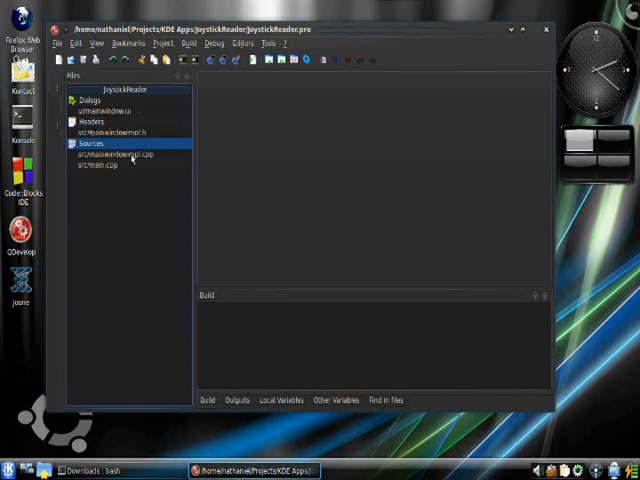
- Inspect mainwindowimpl.h, then load mainwindow.ui into Qt Designer
double_click(116, 132)
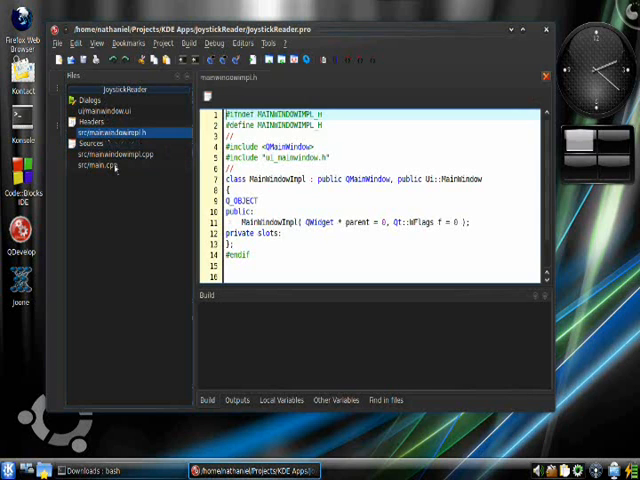
left_click(98, 164)
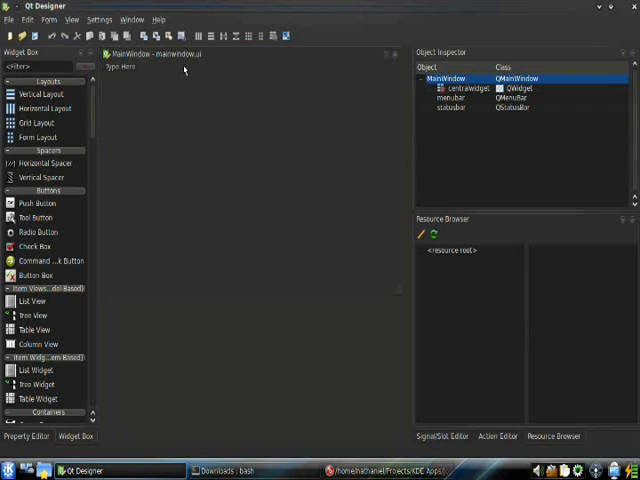
- Remove the menu bar and status bar from the main window form
right_click(184, 68)
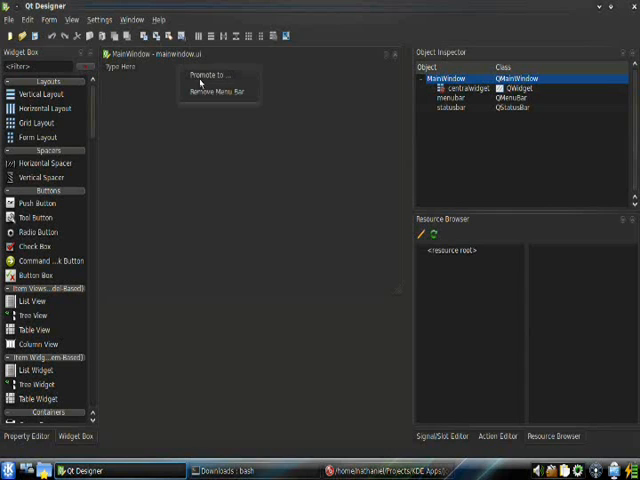
left_click(208, 92)
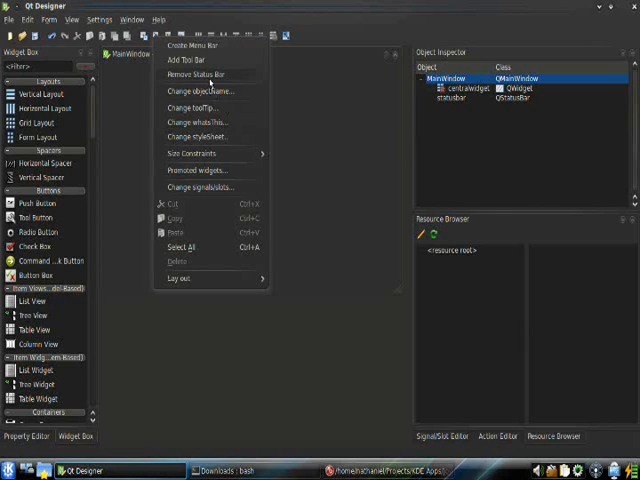
left_click(192, 74)
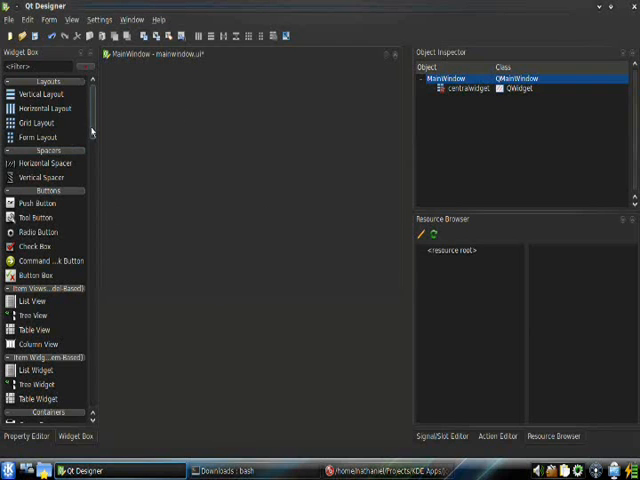
- Reach the KDE widgets in the Widget Box to drag KLed and Label widgets onto the form
scroll("down", 3)
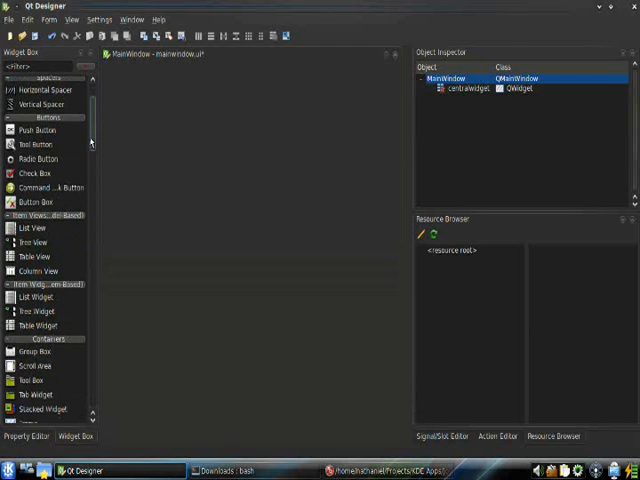
scroll("down", 3)
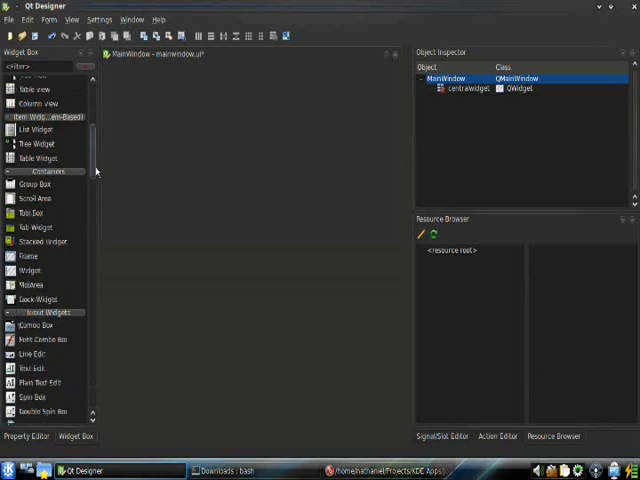
scroll("down", 3)
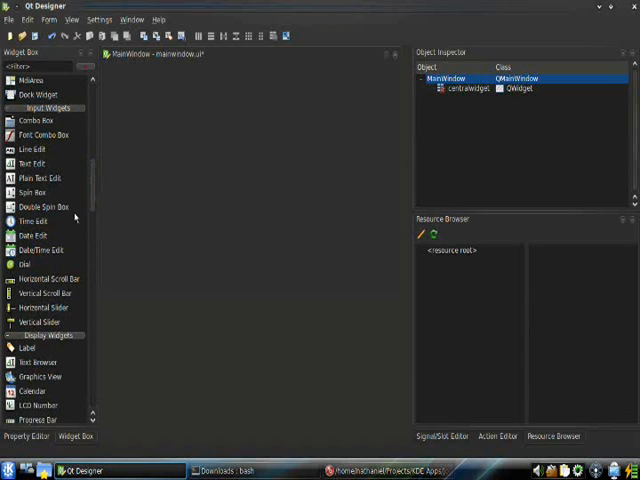
scroll("down", 3)
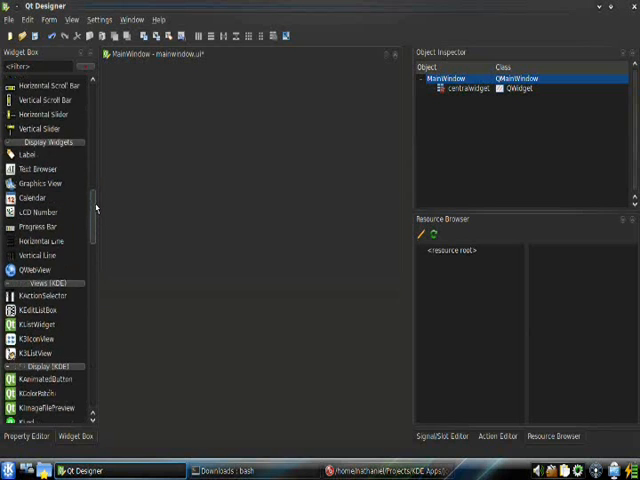
scroll("down", 3)
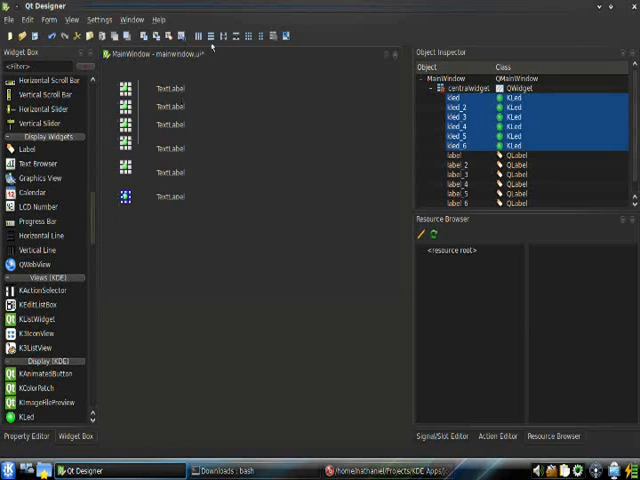
mouse_move(198, 36)
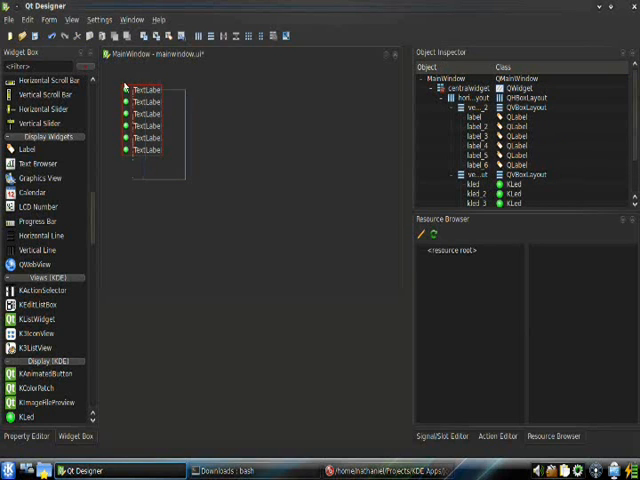
- Lay out the selected LEDs and labels vertically via the context menu
right_click(144, 126)
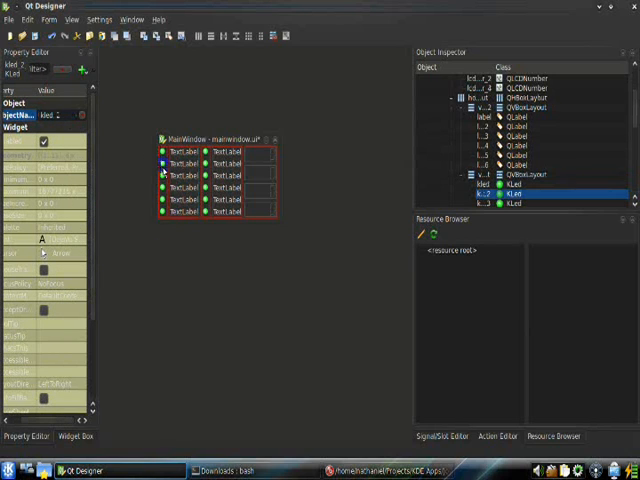
- Select KLed widgets in the Object Inspector to give each its own objectName
left_click(484, 192)
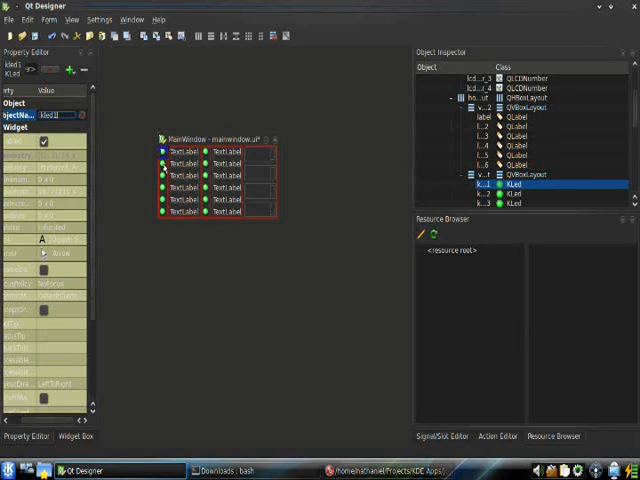
left_click(516, 192)
type("Button 12")
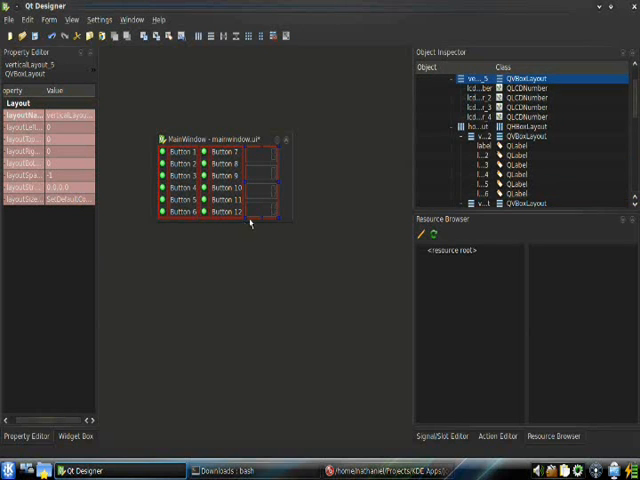
- Select an LCD number display to edit its object name after the Button labels
left_click(432, 78)
type("lcdAxis1")
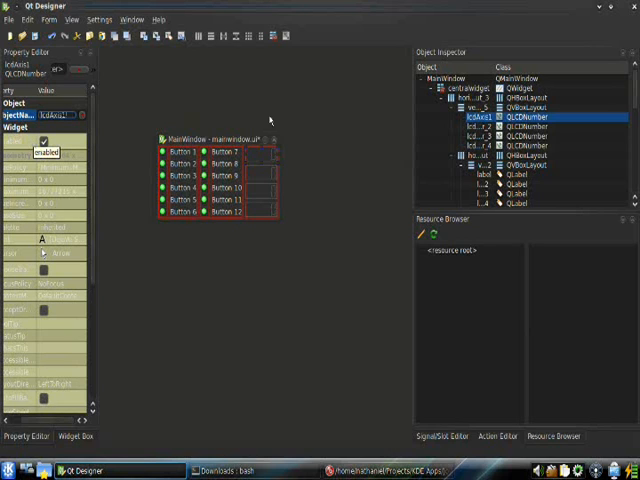
- Set the LCD number display's objectName to its lcdAxis name
left_click(520, 128)
type("Joystick Reader")
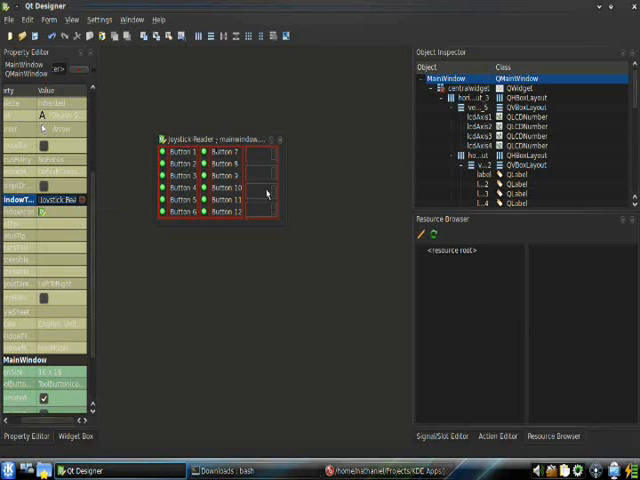
mouse_move(282, 236)
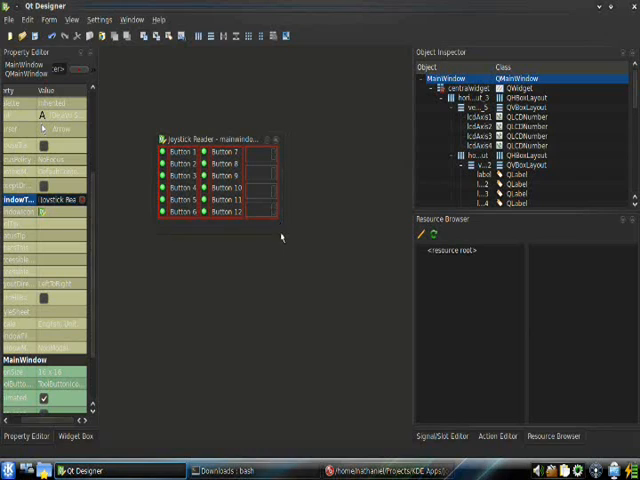